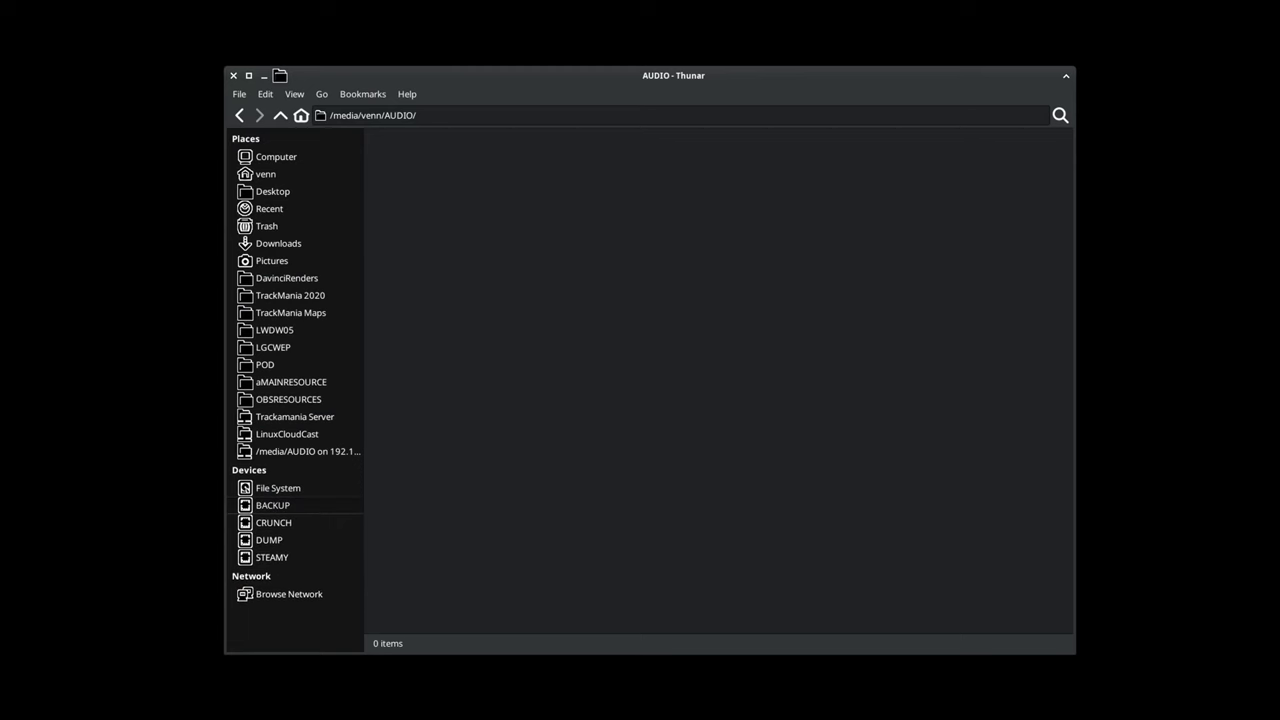
Browse the BACKUP drive, then mount the AUDIO drive from Devices to list its folders and files
{"action": "left_click", "coordinate": [272, 504]}
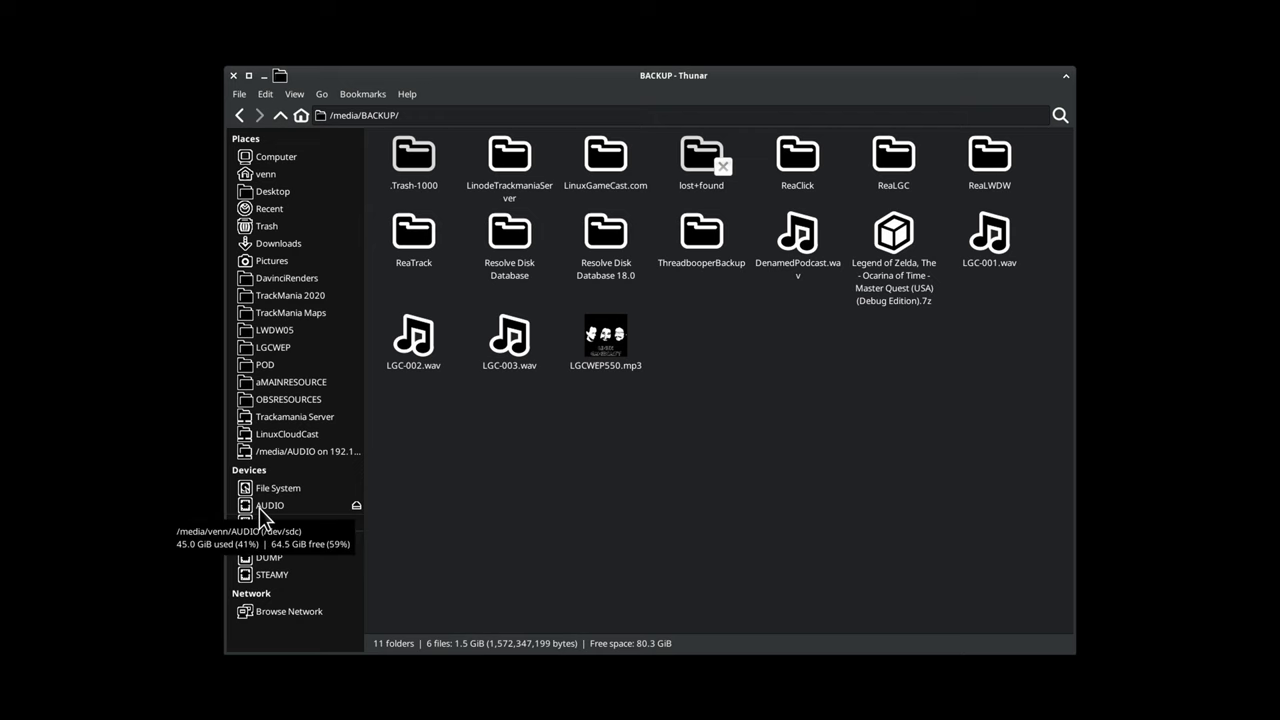
{"action": "left_click", "coordinate": [268, 504]}
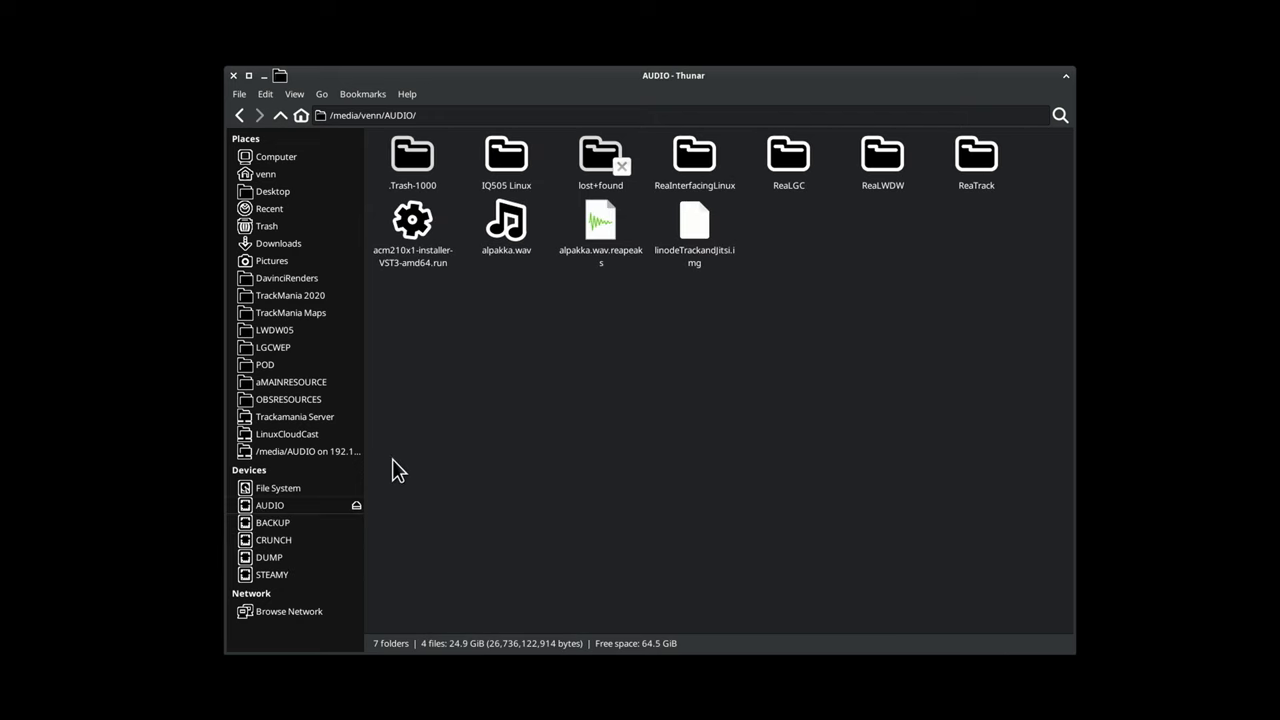